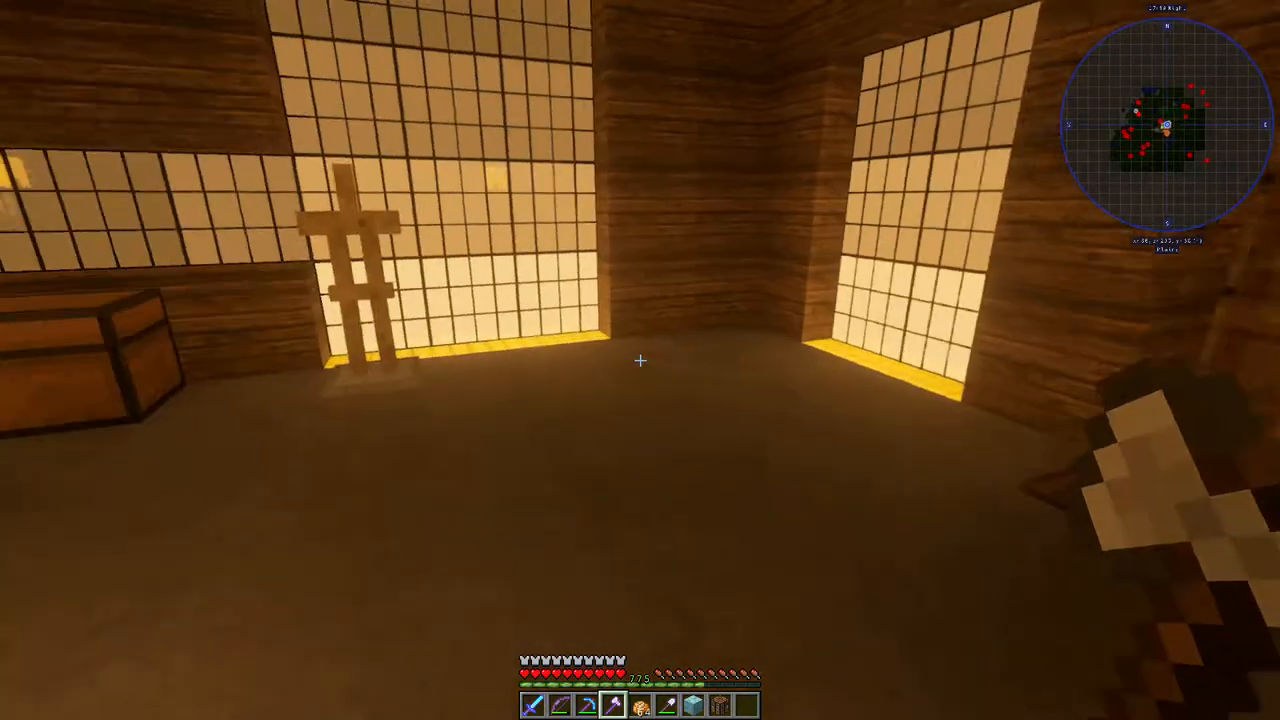
pyautogui.moveTo(640, 360)
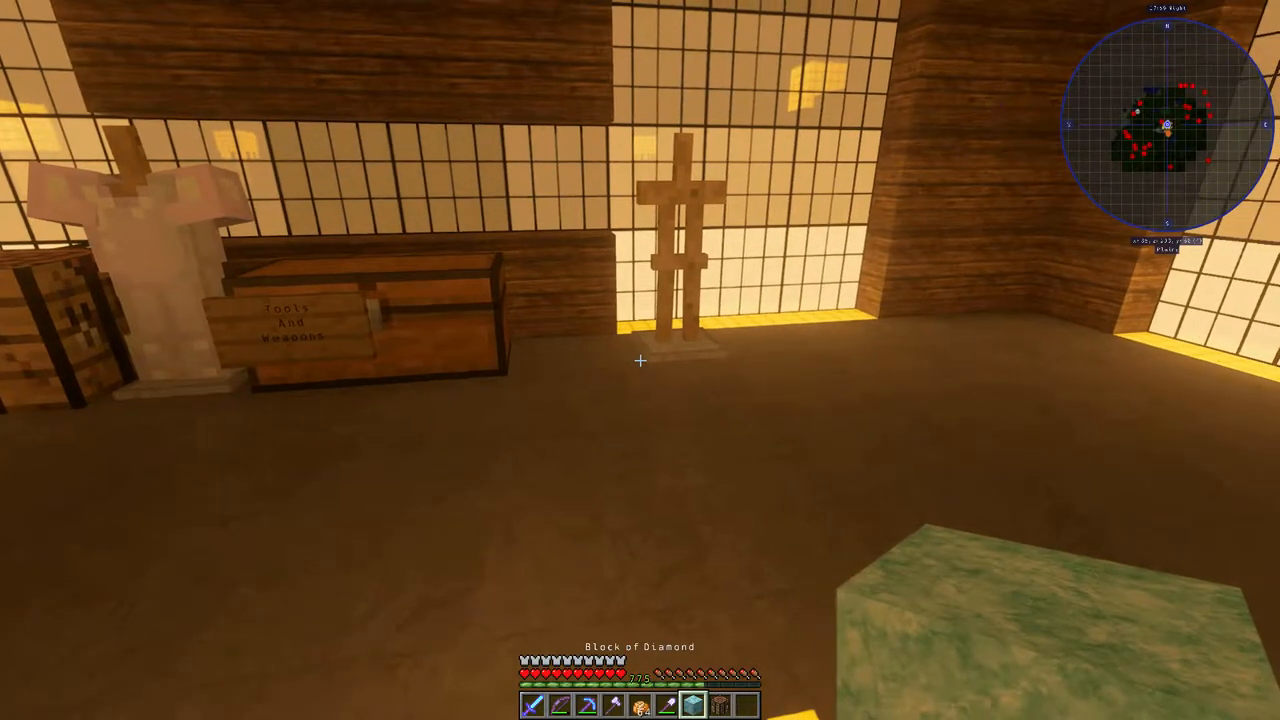
# Open the inventory with the Block of Diamond selected in the hotbar
pyautogui.press('e')
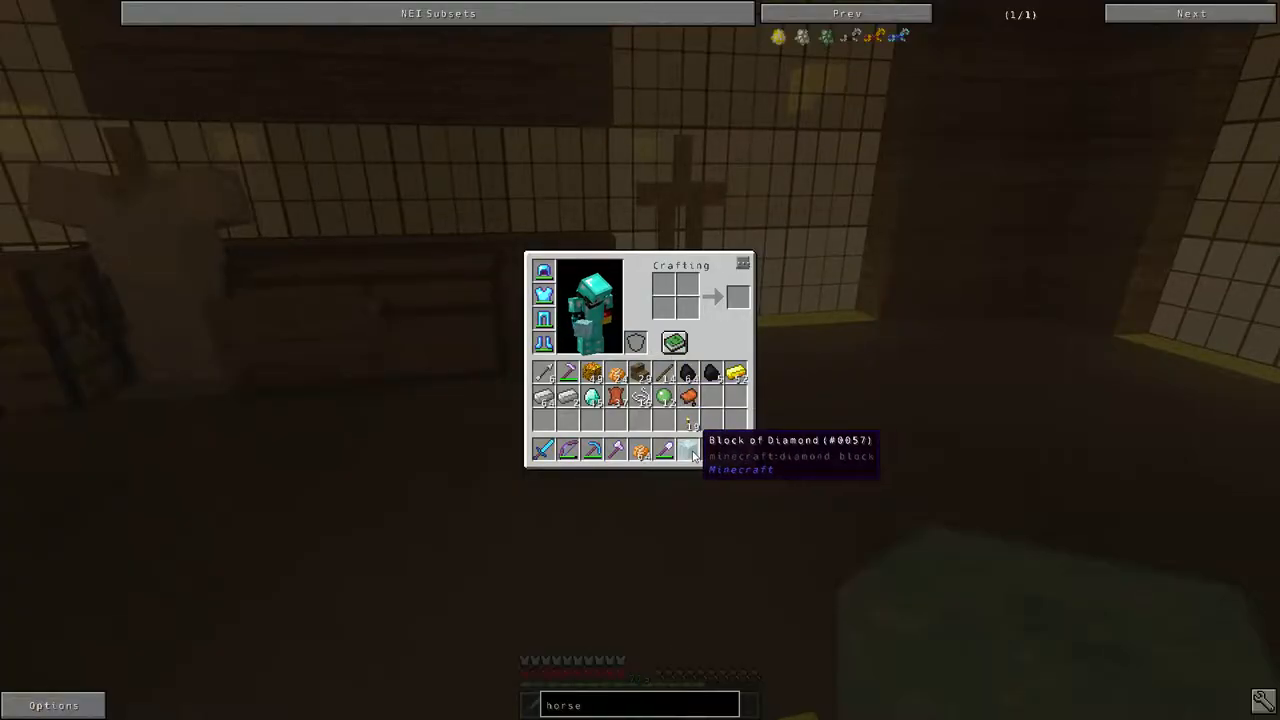
# Close the inventory to place the diamond block and crafting table in the room
pyautogui.press('Escape')
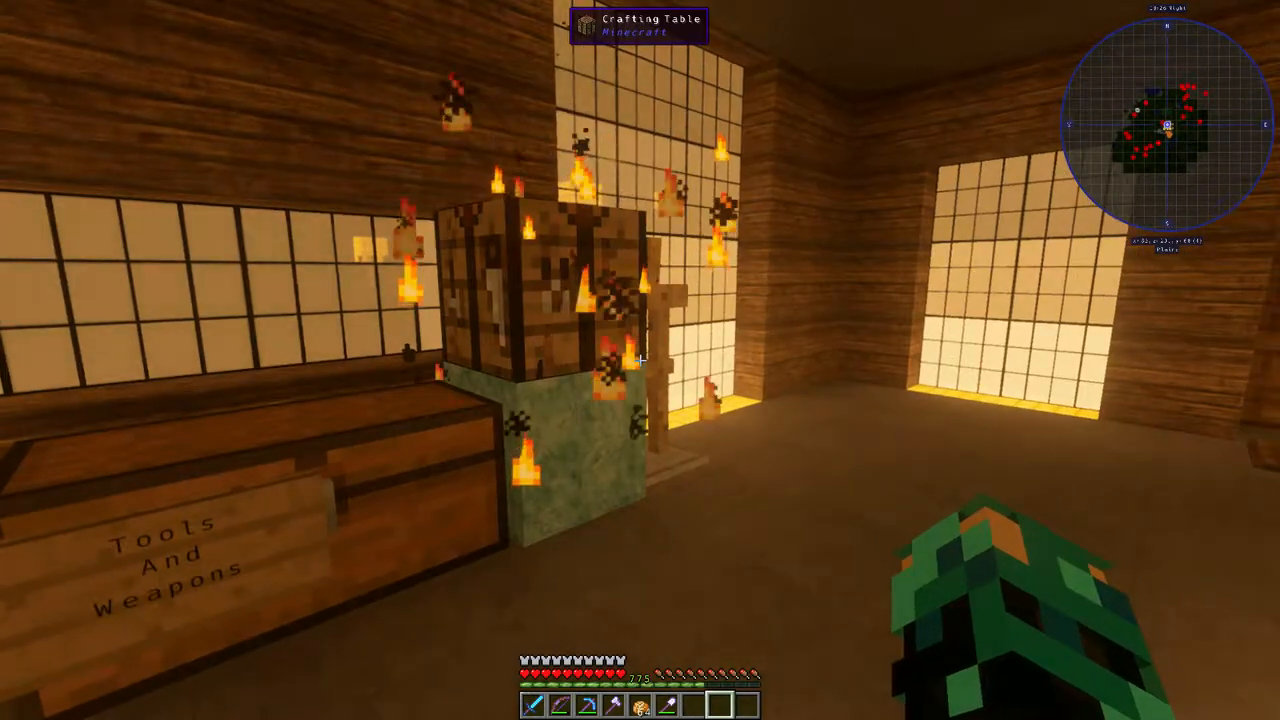
pyautogui.moveTo(640, 360)
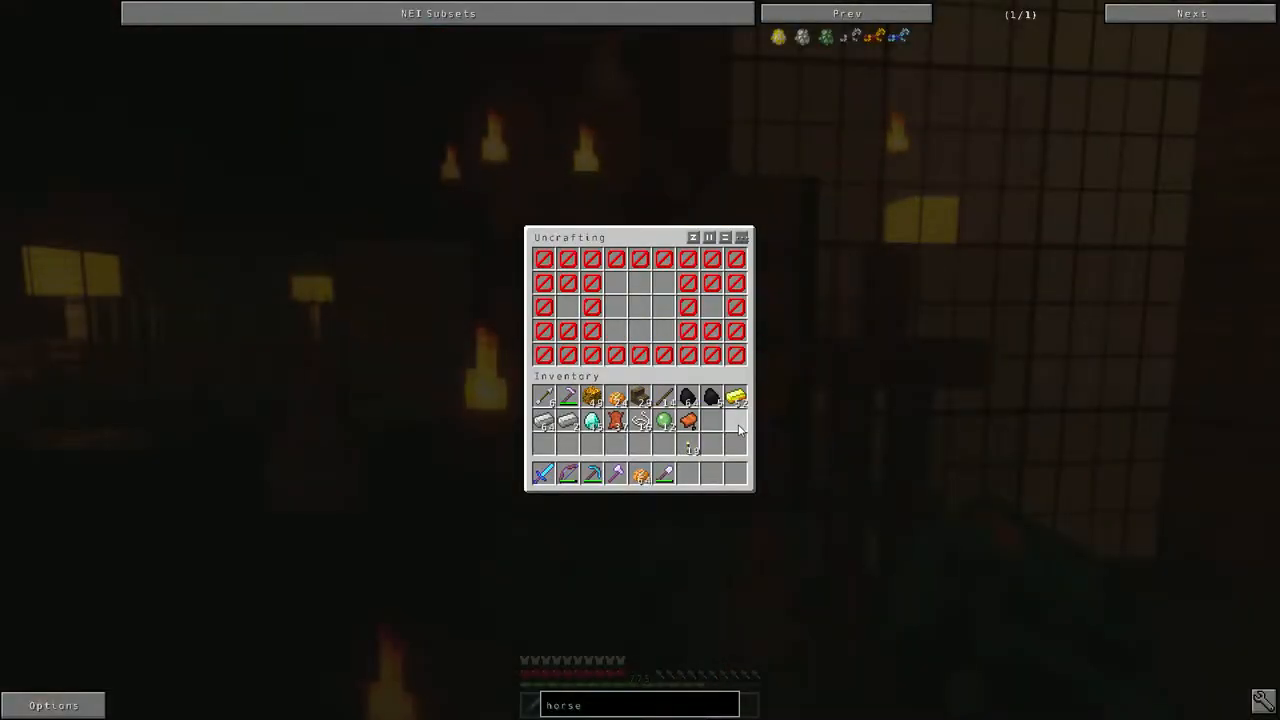
pyautogui.moveTo(592, 422)
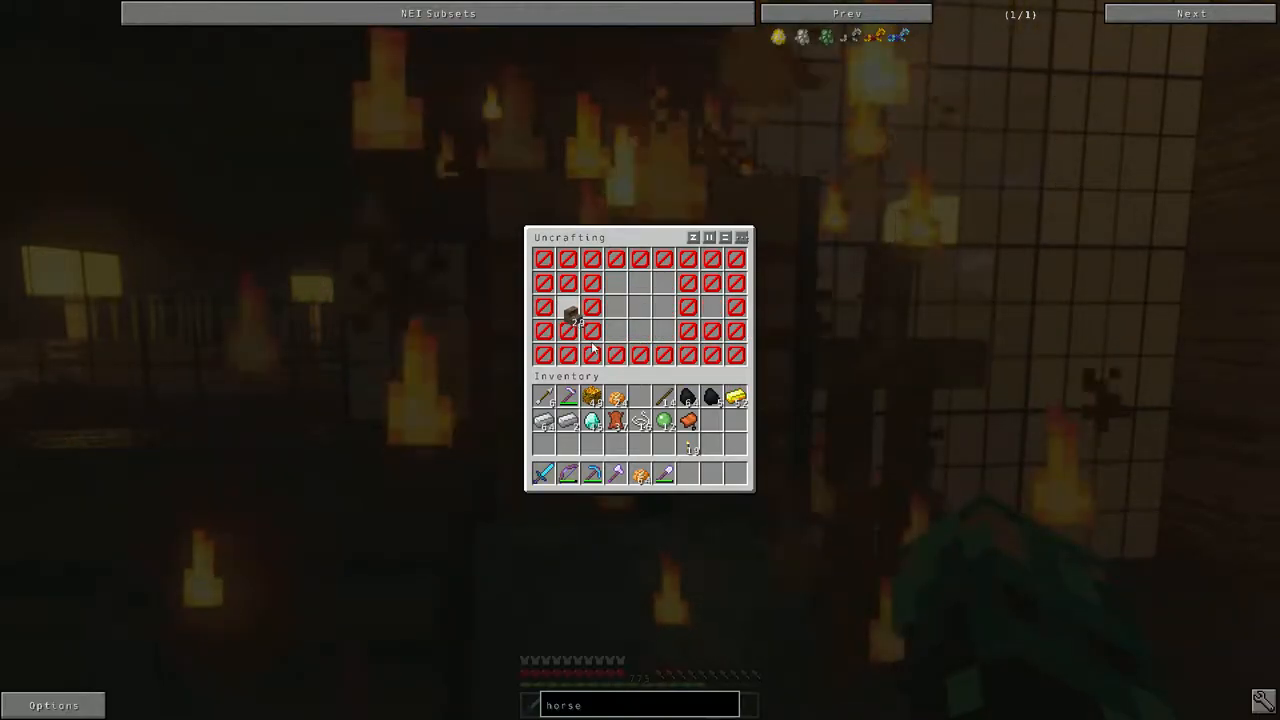
pyautogui.moveTo(567, 307)
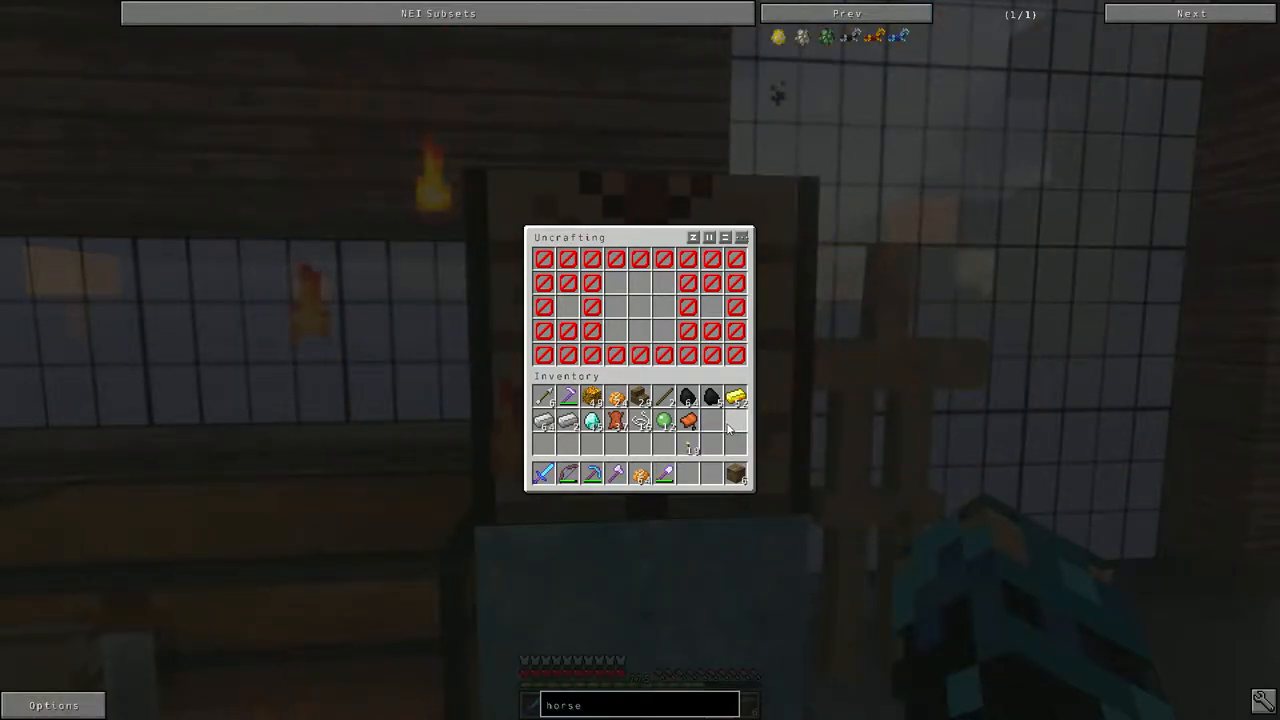
# Leave the uncrafting screen and take the Oak Fence stack from the large chest
pyautogui.press('Escape')
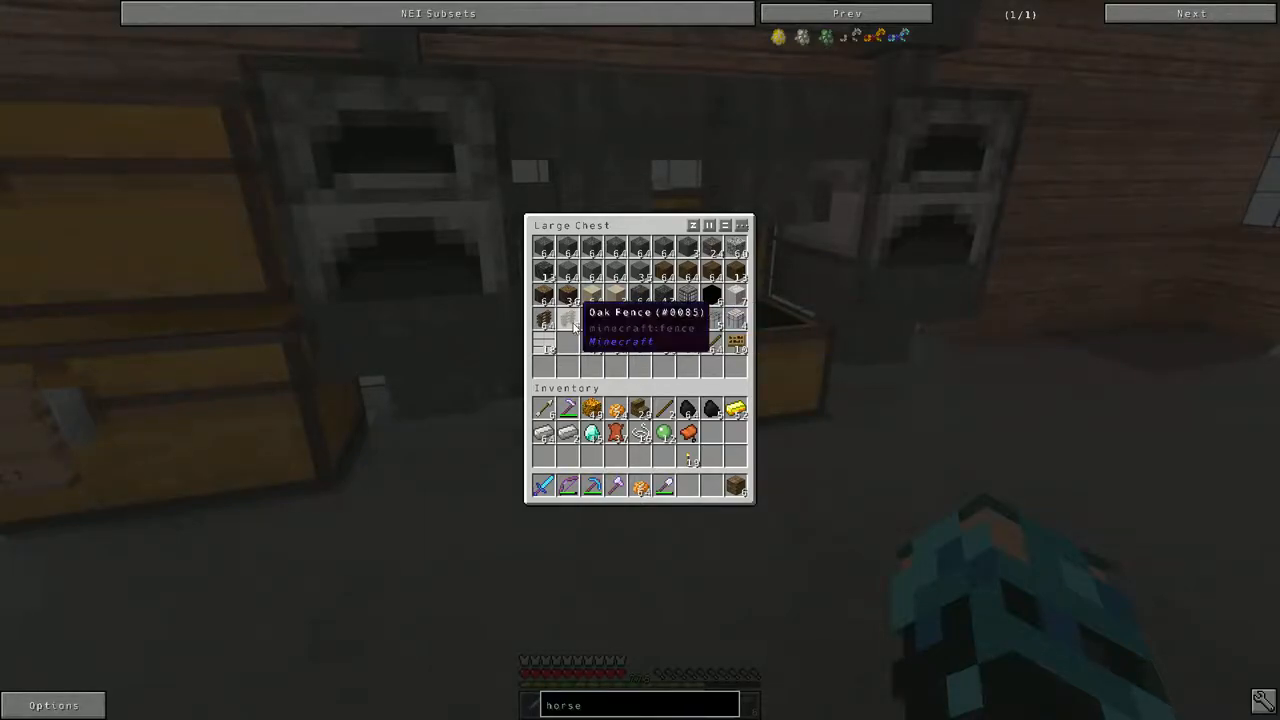
pyautogui.press('Escape')
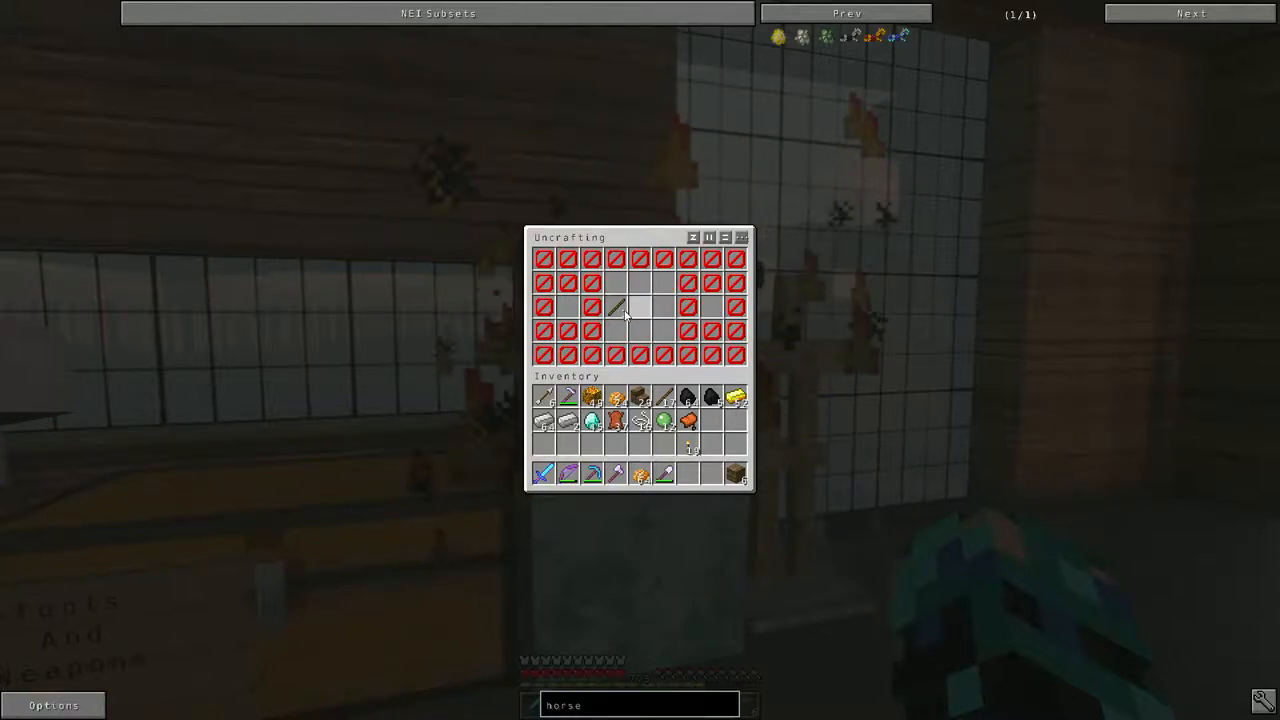
# Exit the uncrafting screen after breaking the oak fence into sticks
pyautogui.press('Escape')
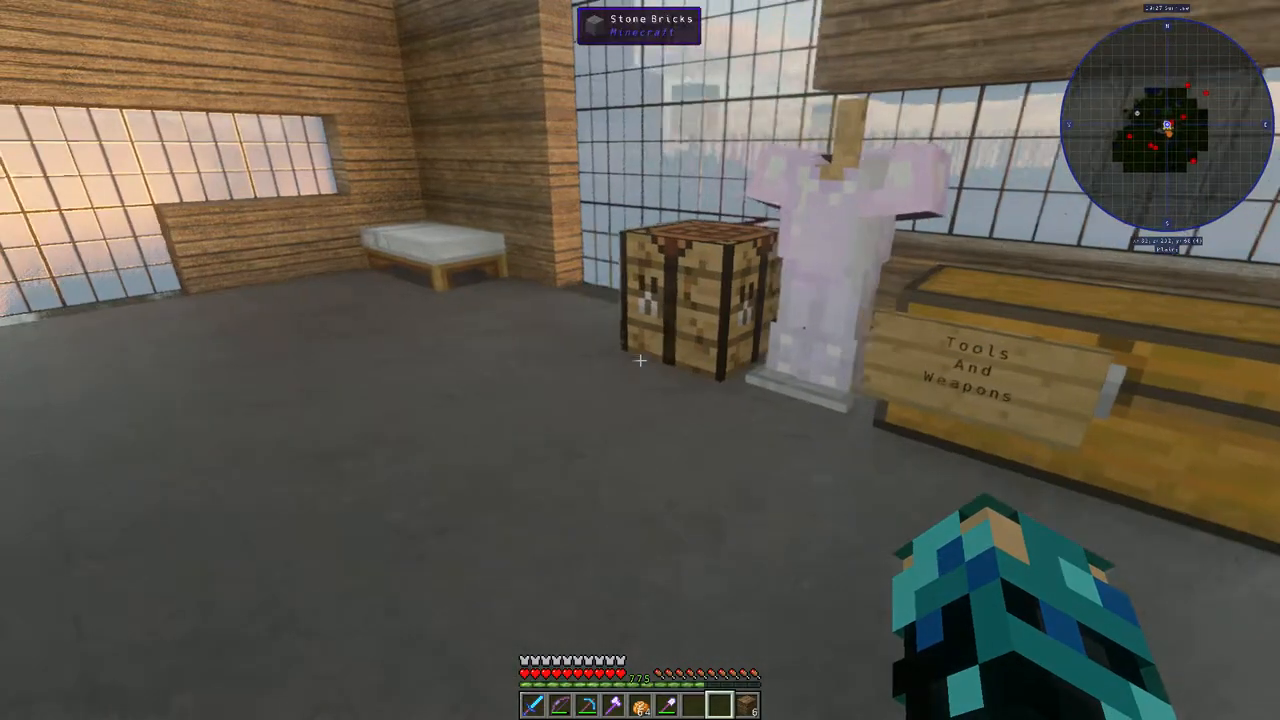